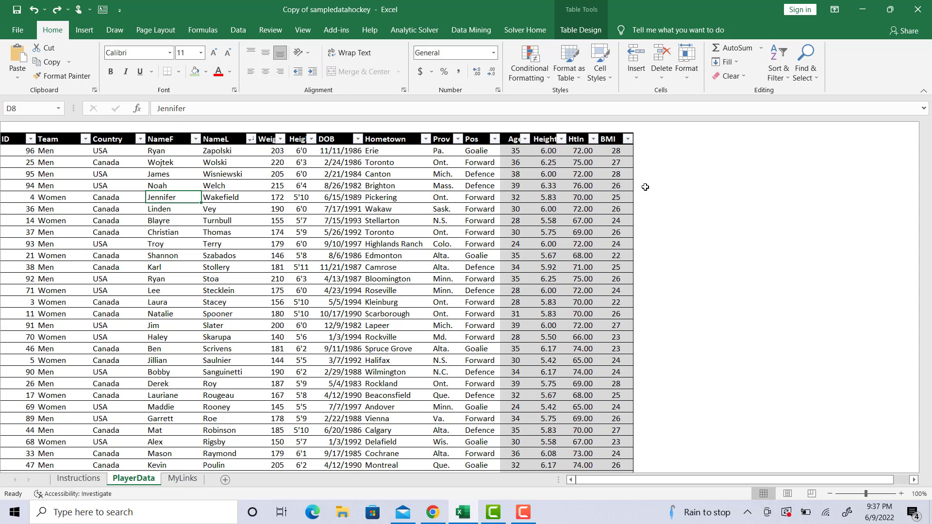
pyautogui.moveTo(425, 178)
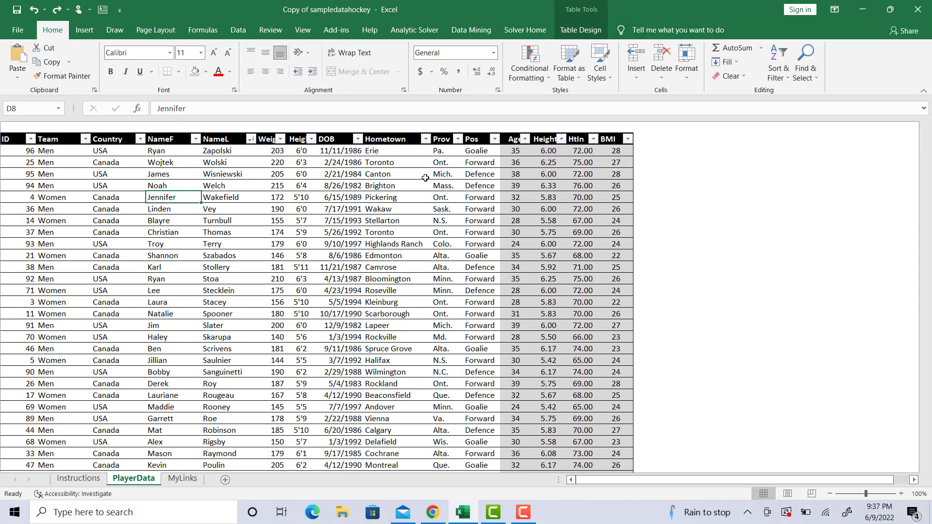
pyautogui.moveTo(351, 123)
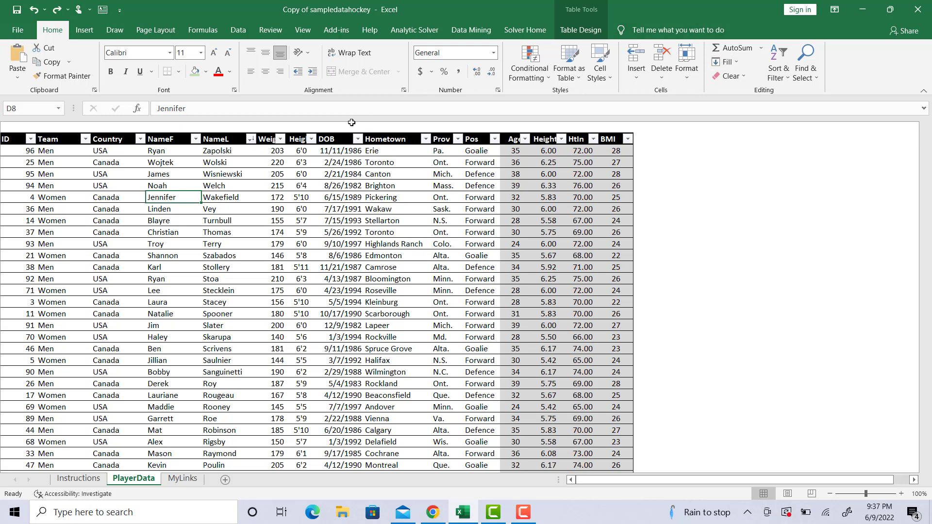
pyautogui.moveTo(450, 155)
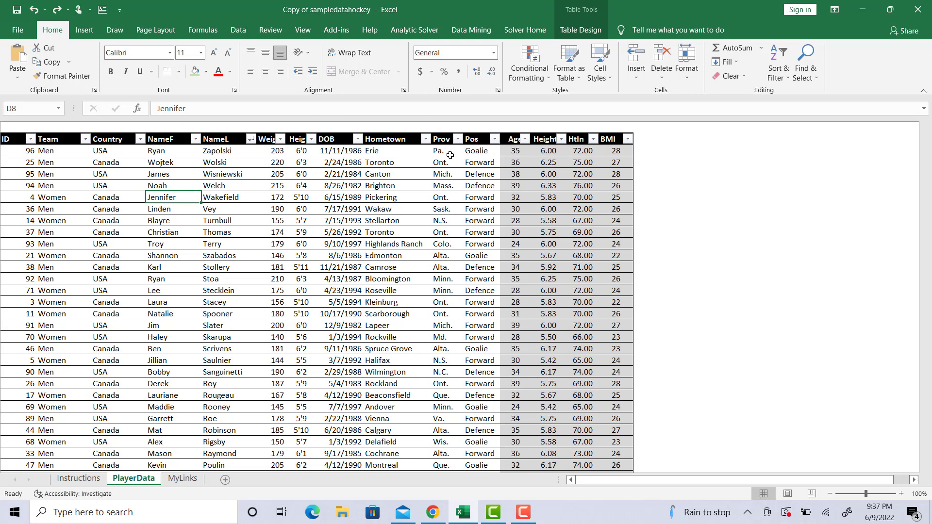
pyautogui.moveTo(418, 350)
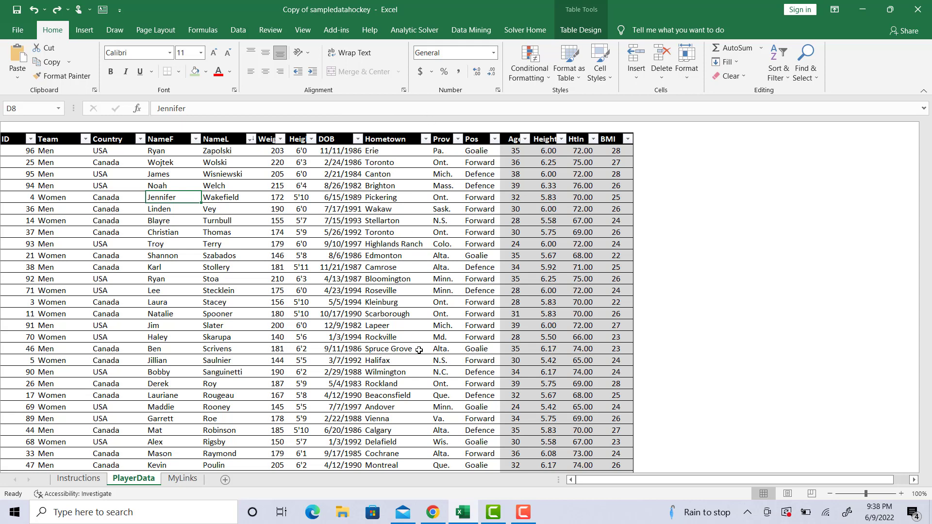
pyautogui.moveTo(575, 232)
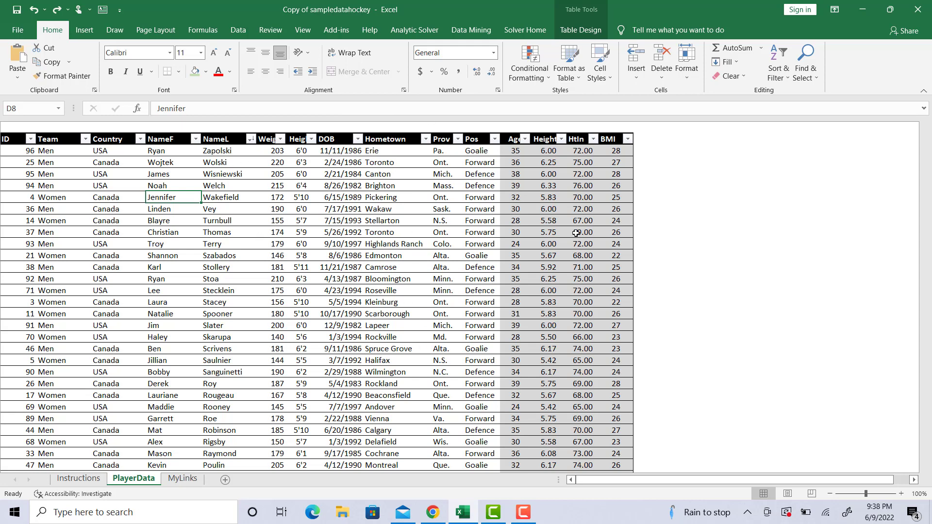
pyautogui.moveTo(413, 228)
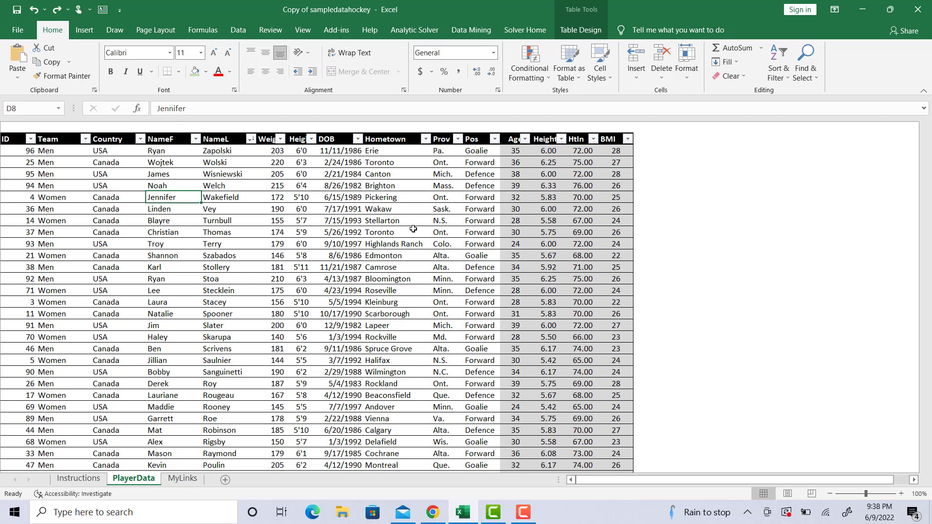
pyautogui.moveTo(465, 213)
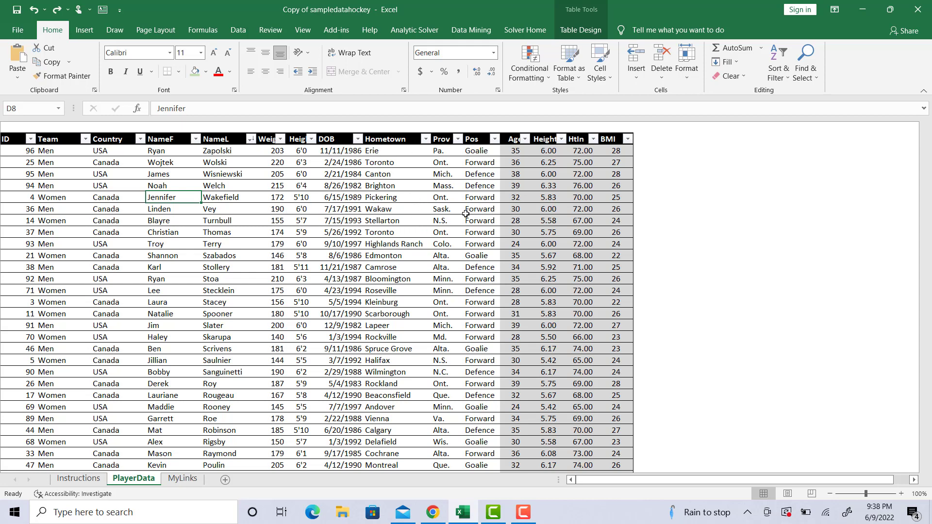
pyautogui.moveTo(739, 166)
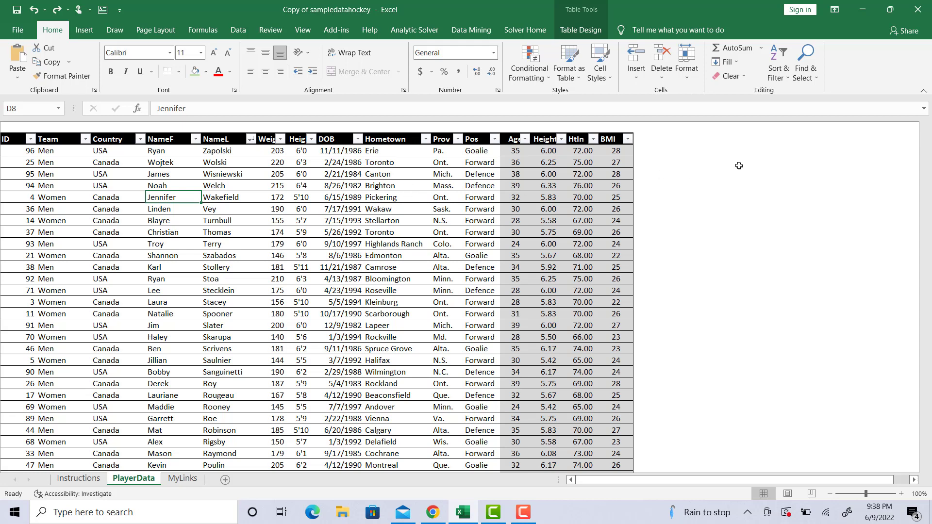
pyautogui.moveTo(745, 161)
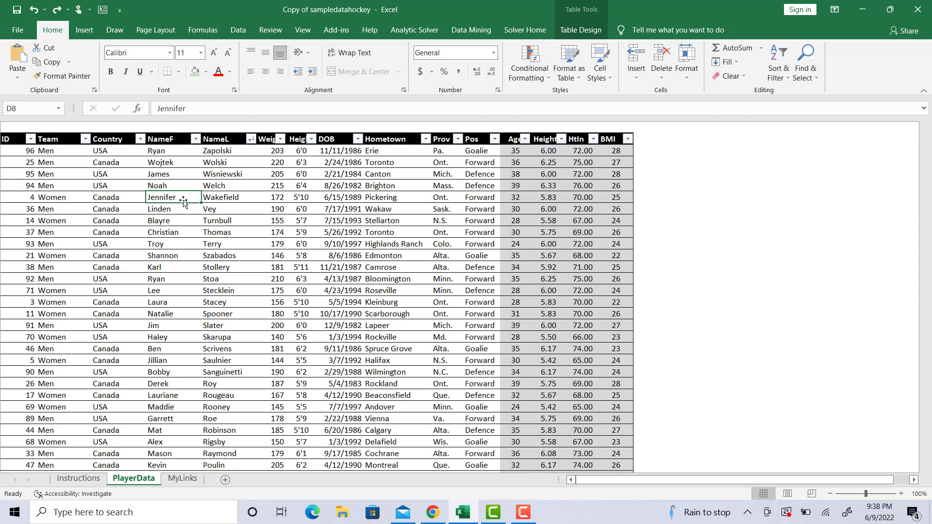
pyautogui.moveTo(185, 171)
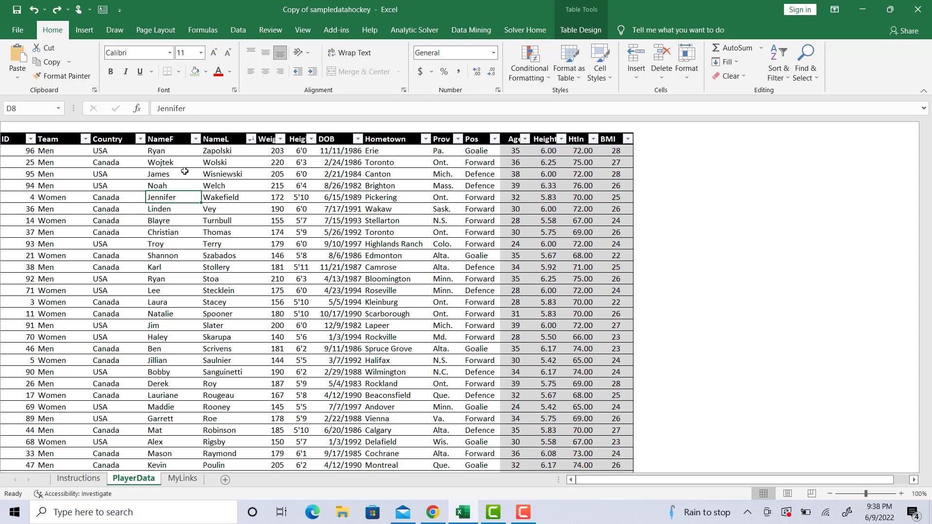
# Step: Sort the player table by the NameF column A to Z
pyautogui.click(169, 151)
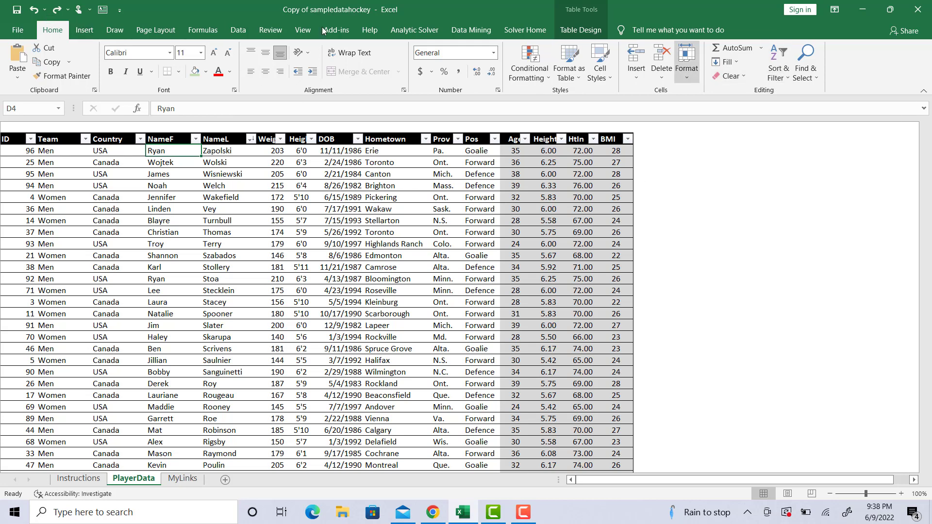
pyautogui.click(778, 62)
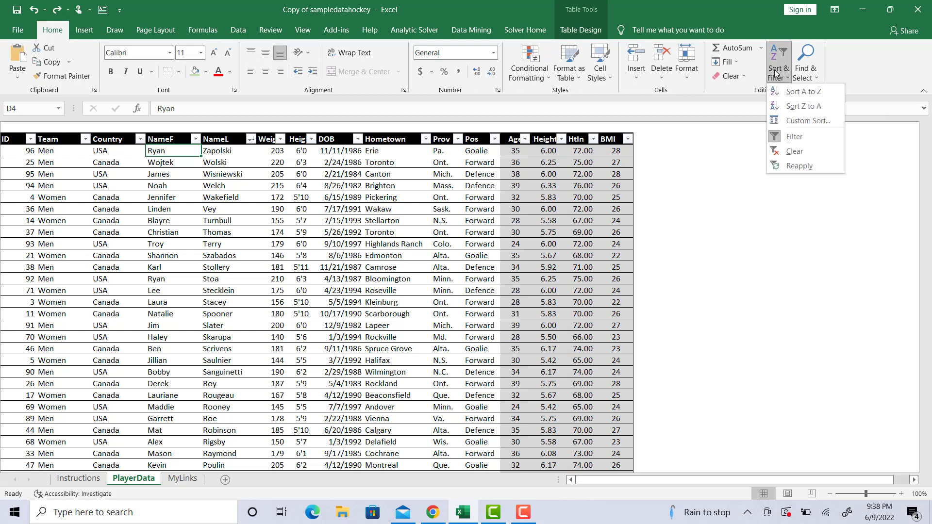
pyautogui.moveTo(803, 92)
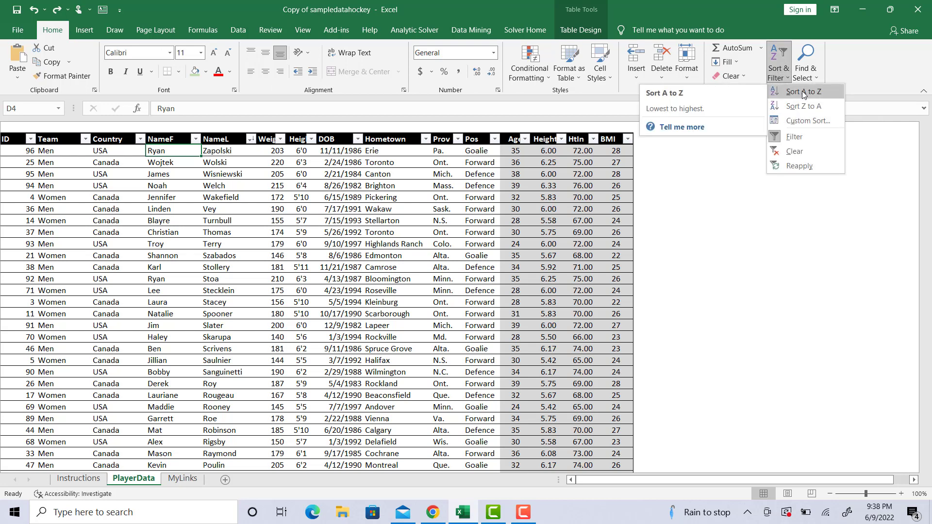
pyautogui.click(804, 92)
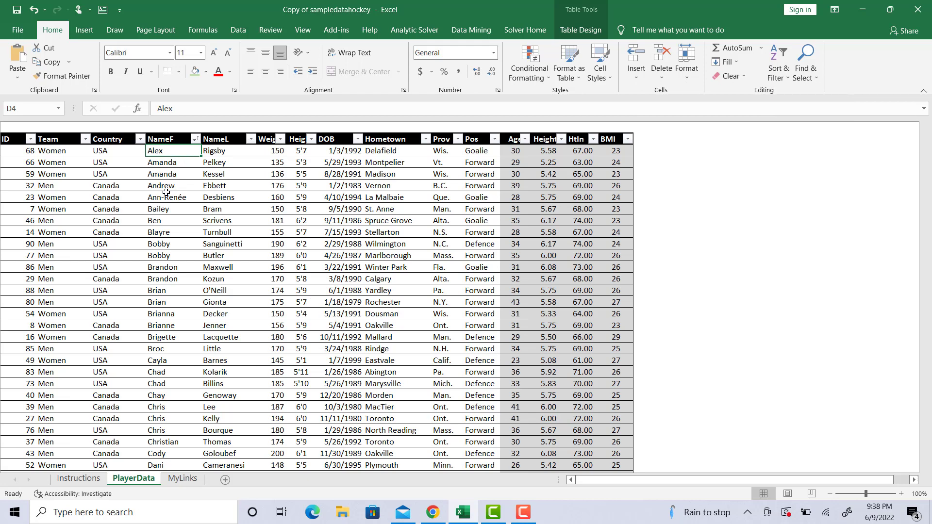
pyautogui.moveTo(223, 212)
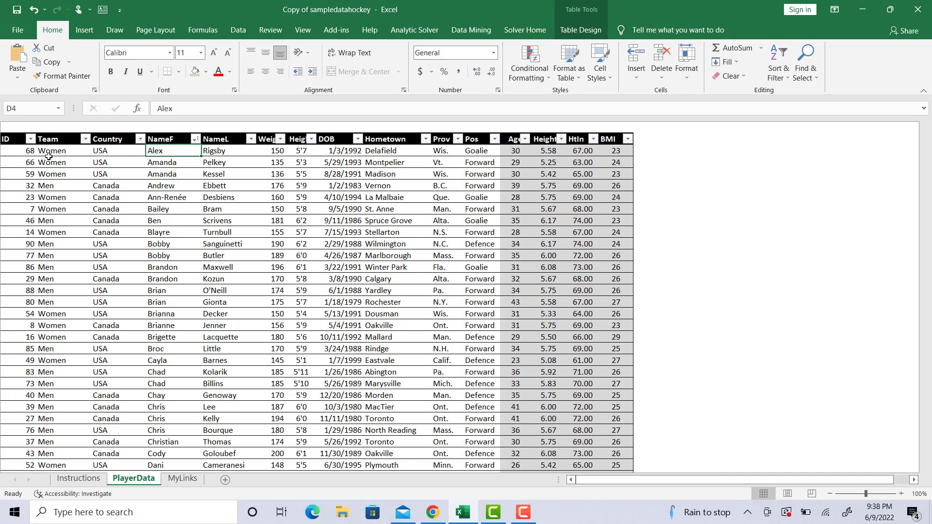
# Step: Sort the table by ID smallest to largest, back to Meghan Agosta first
pyautogui.click(20, 185)
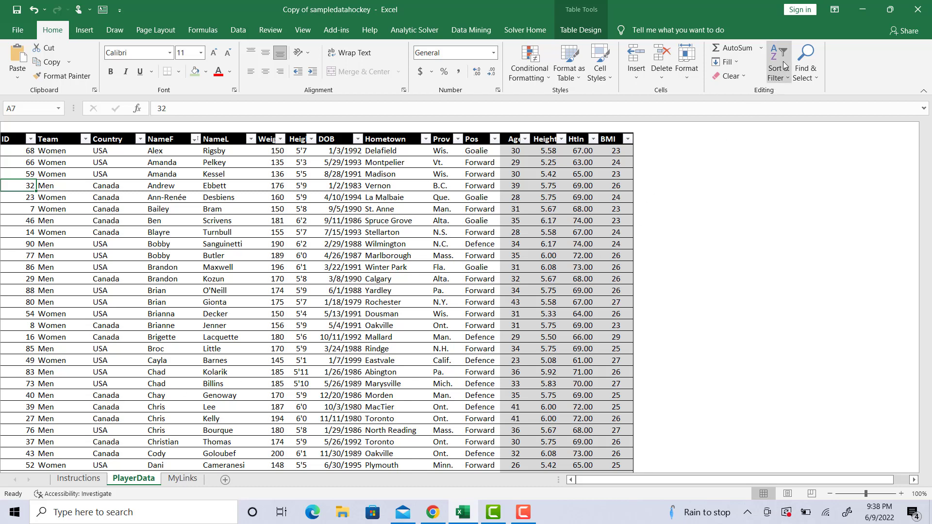
pyautogui.click(778, 61)
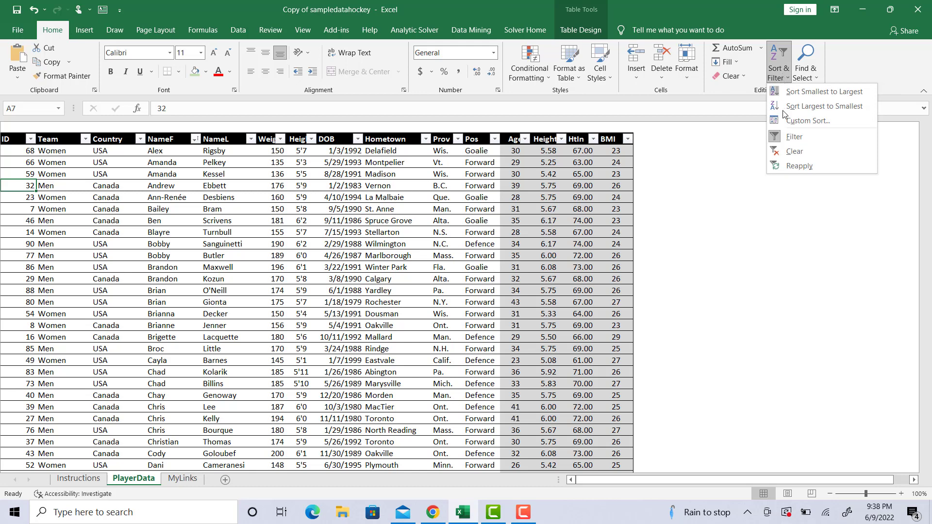
pyautogui.moveTo(823, 91)
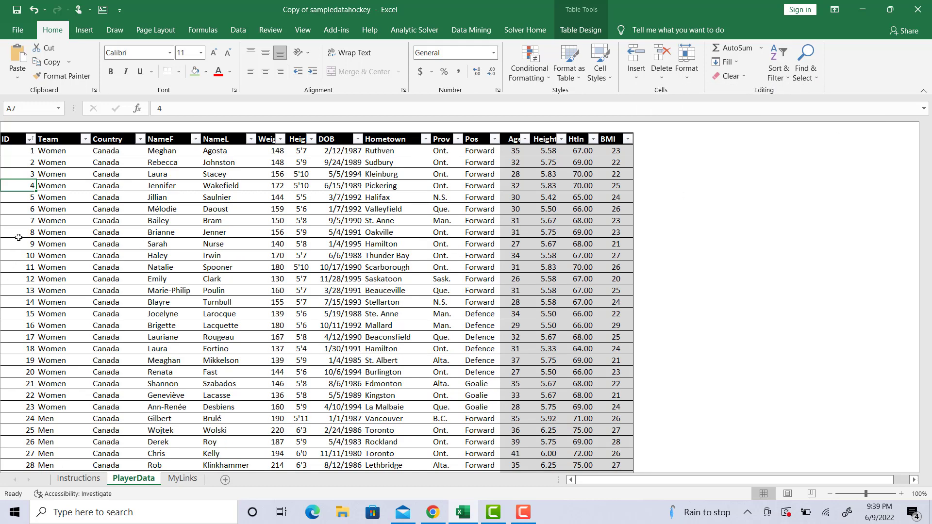
pyautogui.scroll(-3)
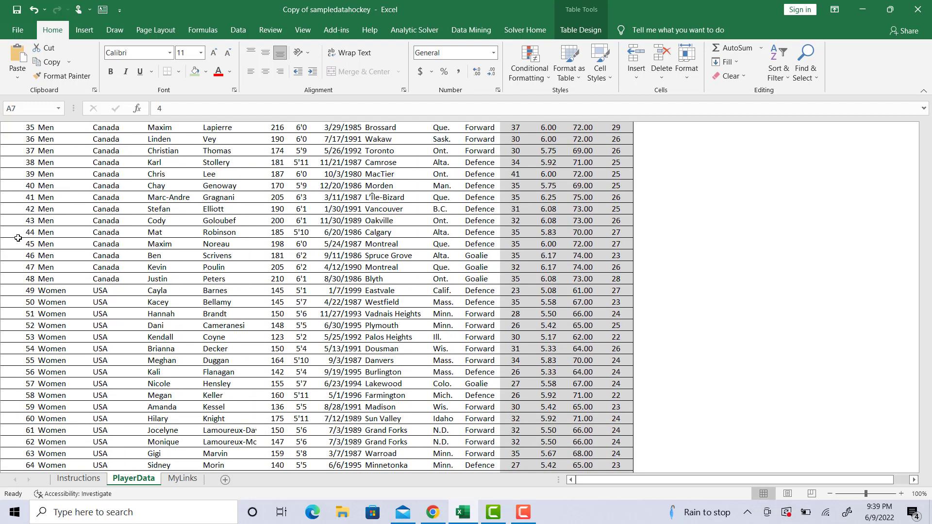
pyautogui.scroll(3)
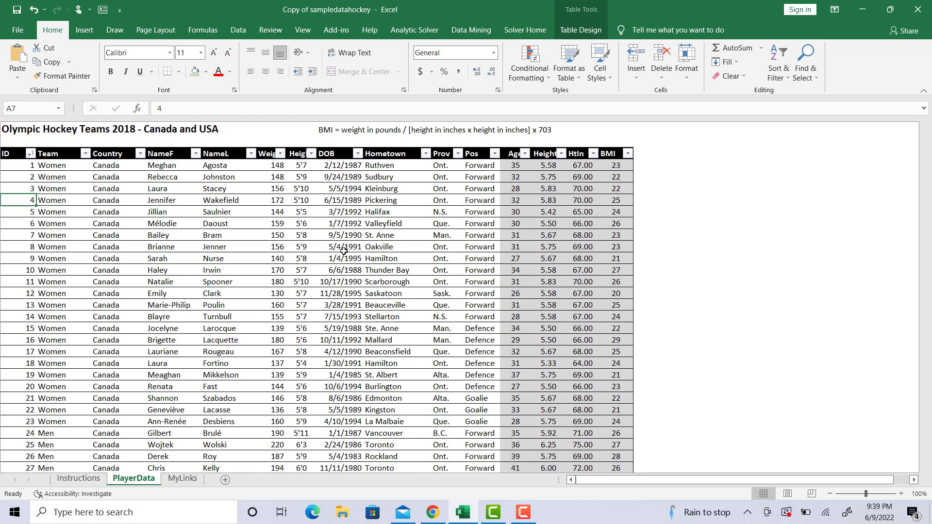
pyautogui.moveTo(346, 211)
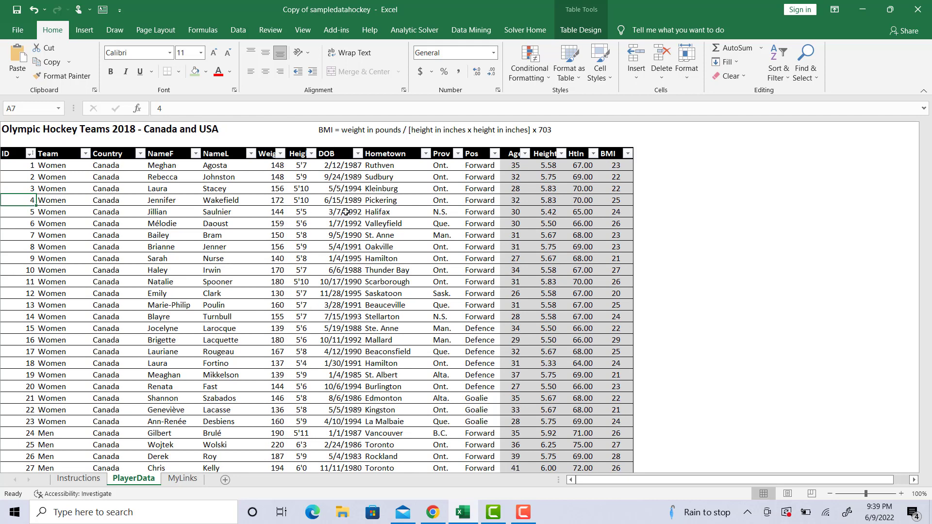
# Step: Sort the DOB column oldest to newest, then select an Age cell
pyautogui.click(342, 222)
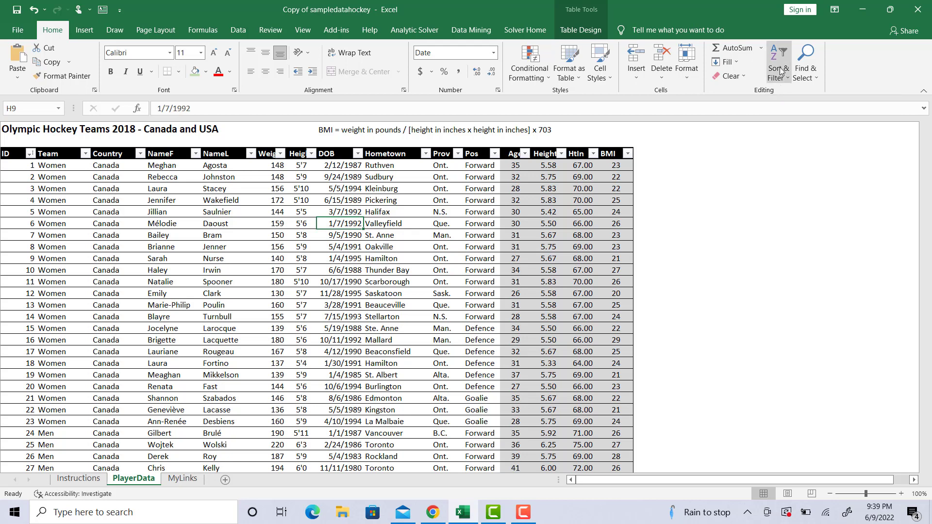
pyautogui.click(778, 61)
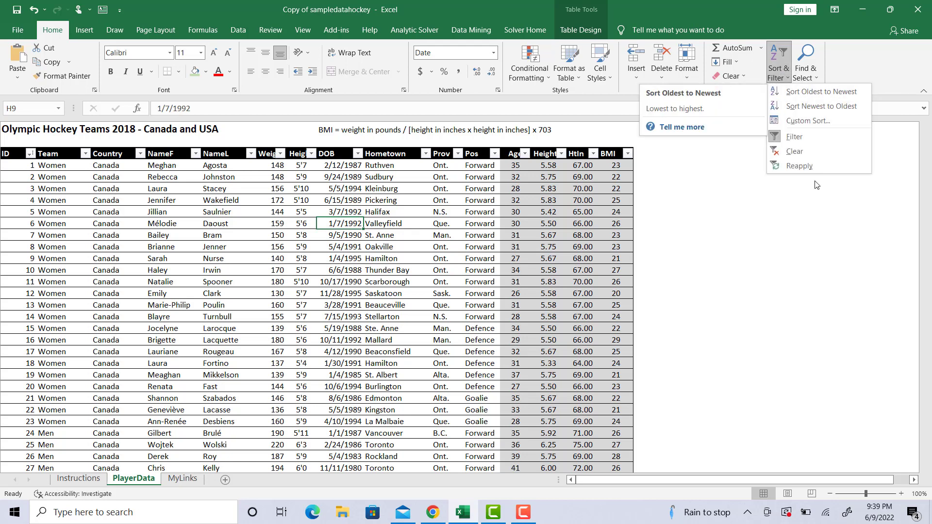
pyautogui.click(237, 30)
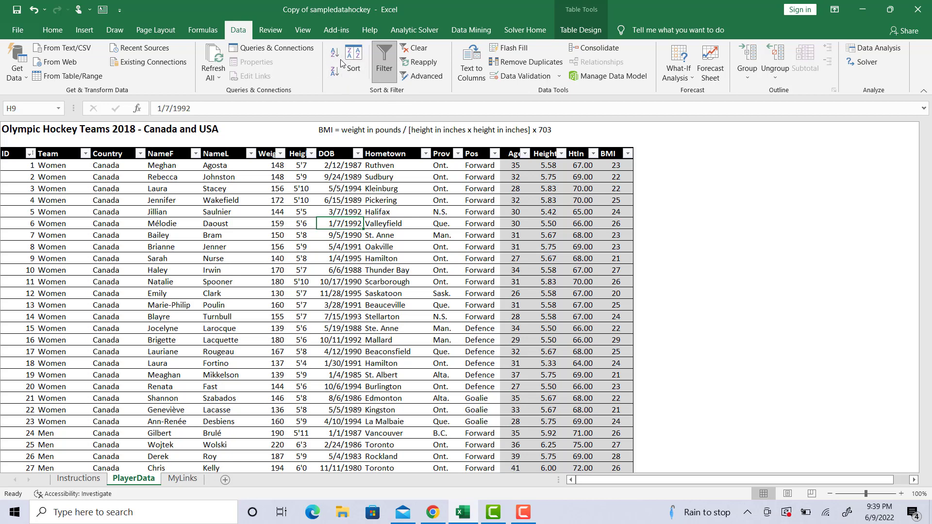
pyautogui.moveTo(353, 56)
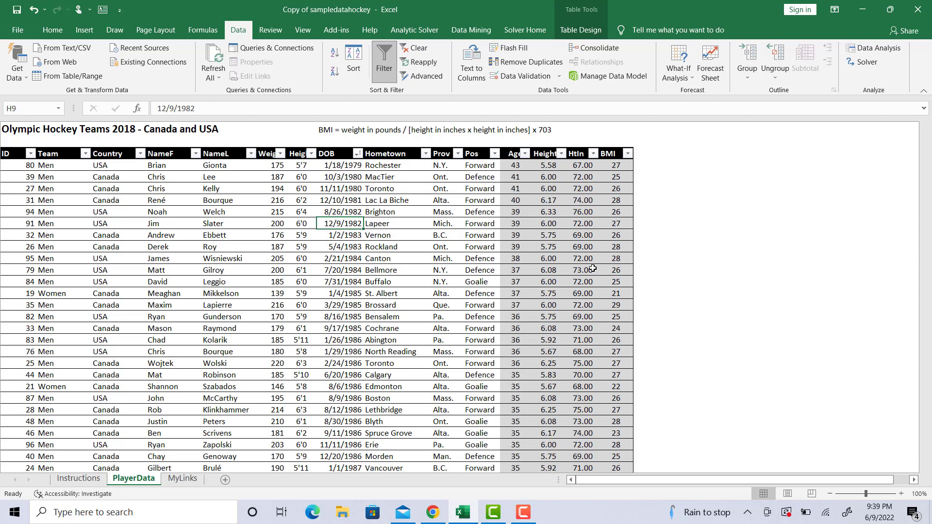
pyautogui.click(515, 234)
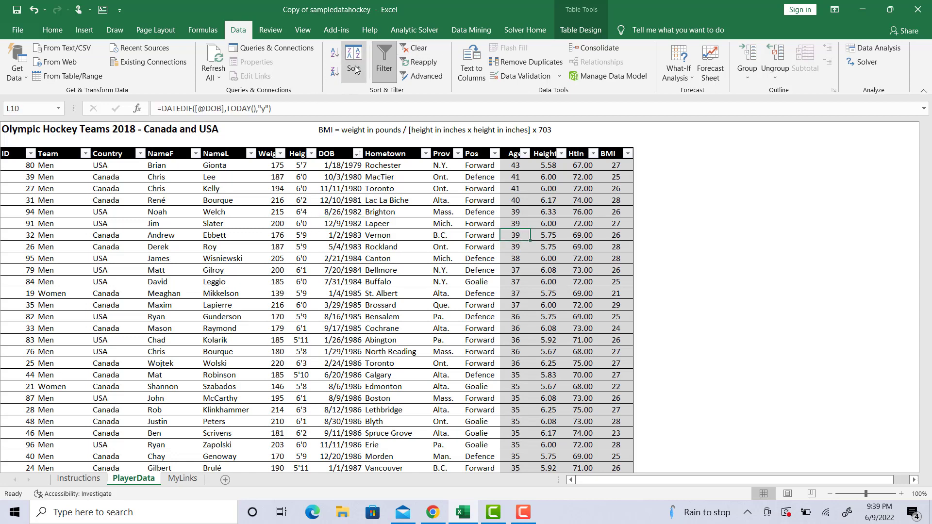
pyautogui.click(353, 56)
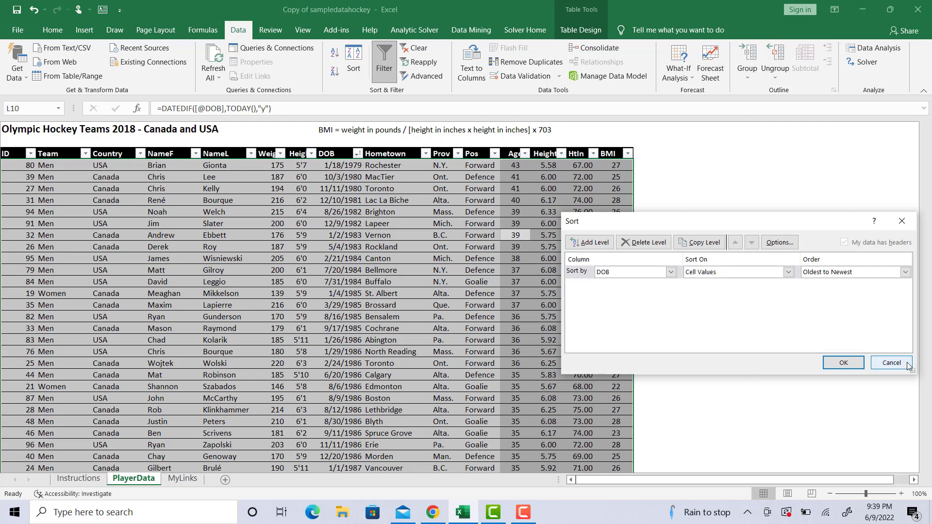
pyautogui.click(891, 362)
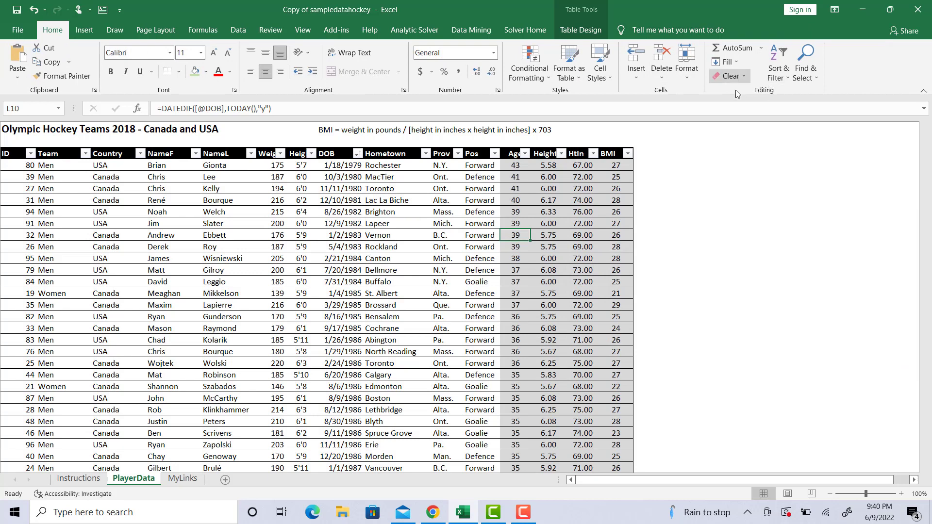
# Step: Custom-sort the table by Hometown A to Z, starting with Abington
pyautogui.click(778, 61)
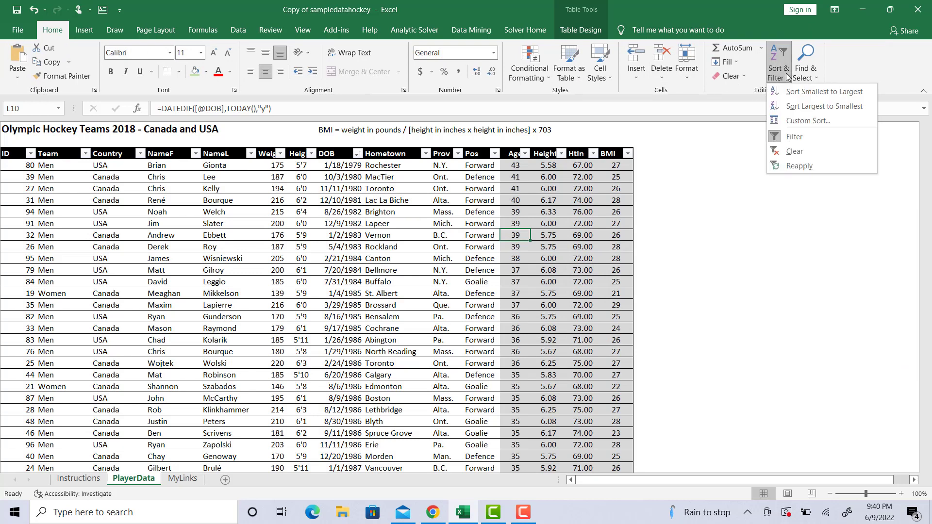
pyautogui.click(807, 121)
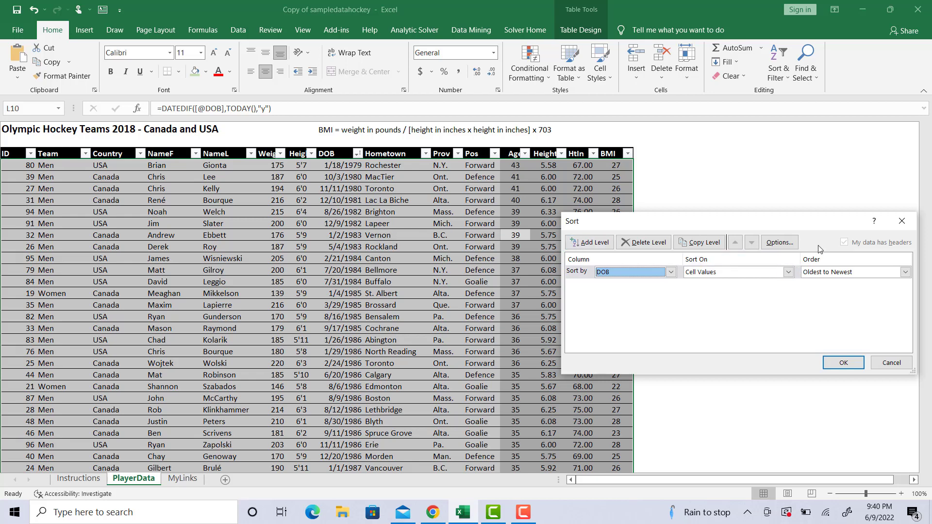
pyautogui.click(670, 272)
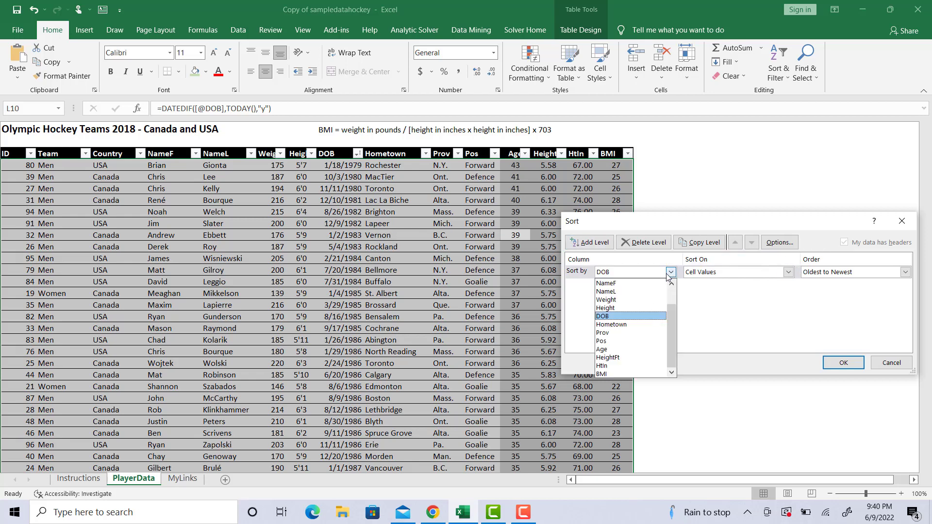
pyautogui.click(611, 325)
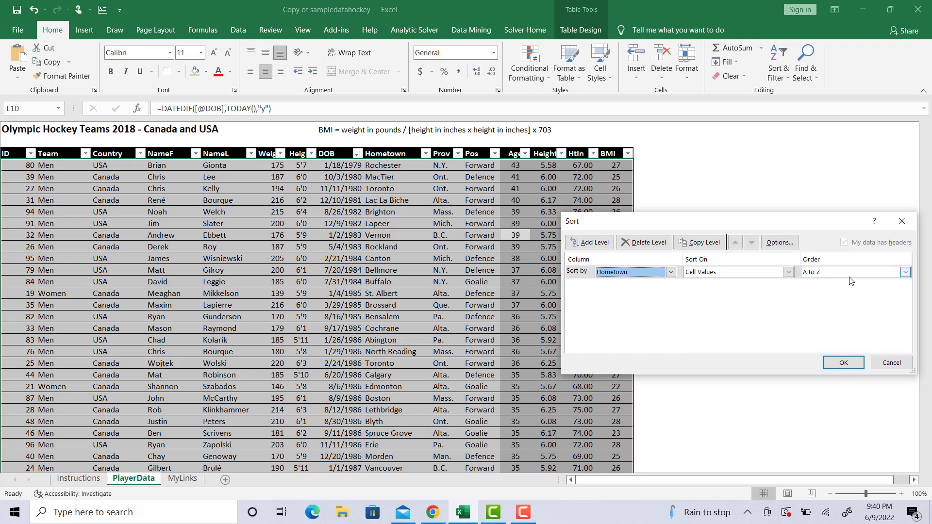
pyautogui.click(842, 363)
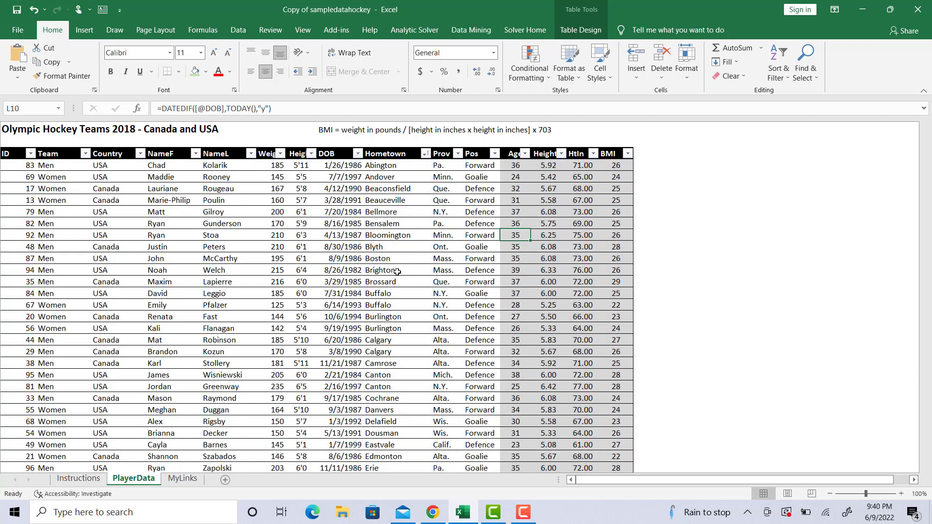
pyautogui.scroll(-3)
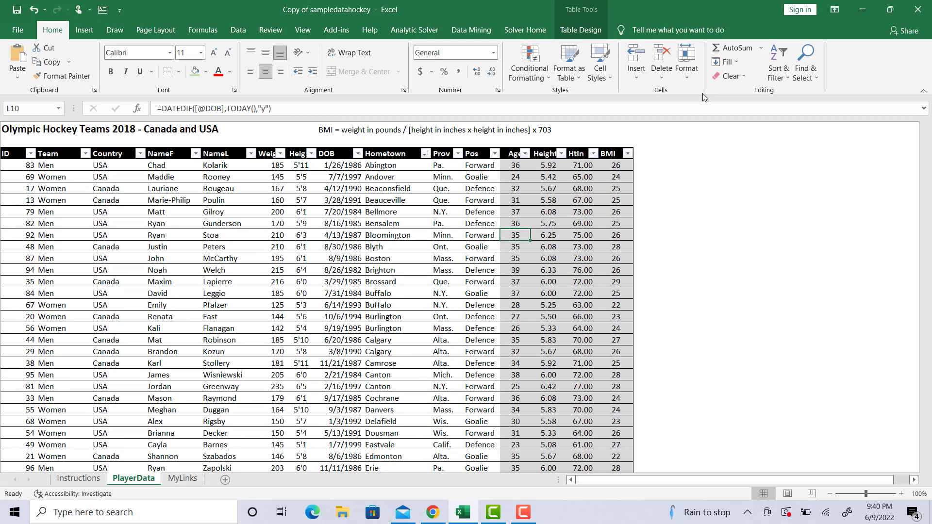
pyautogui.moveTo(520, 143)
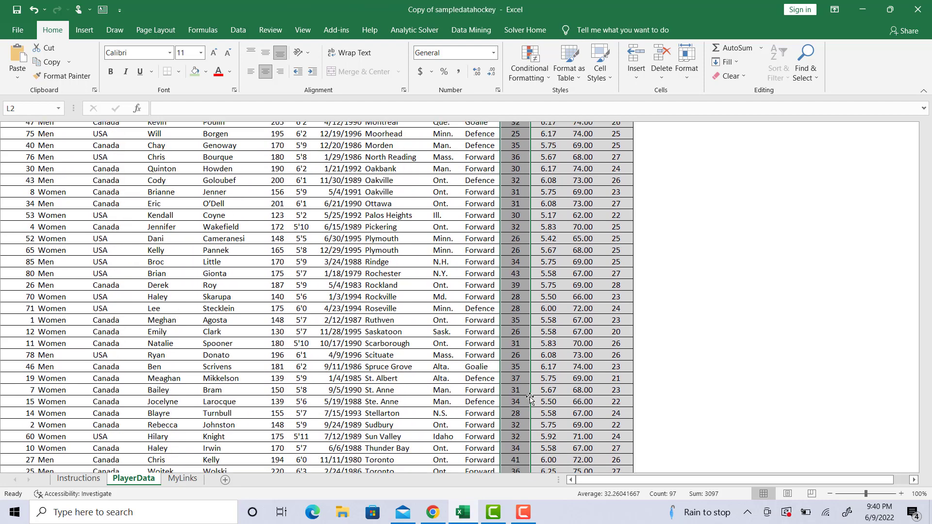
# Step: Highlight Age values greater than 35 with light red fill and dark red text
pyautogui.click(528, 61)
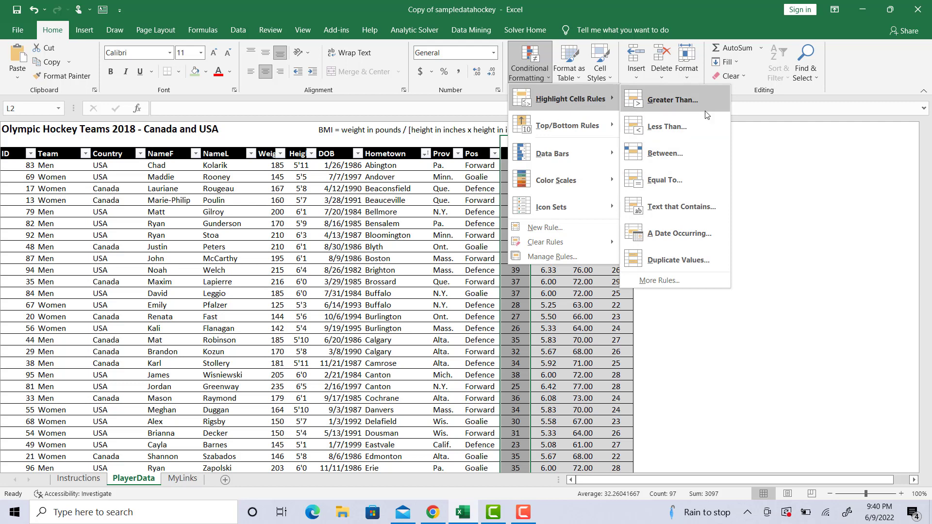
pyautogui.click(672, 99)
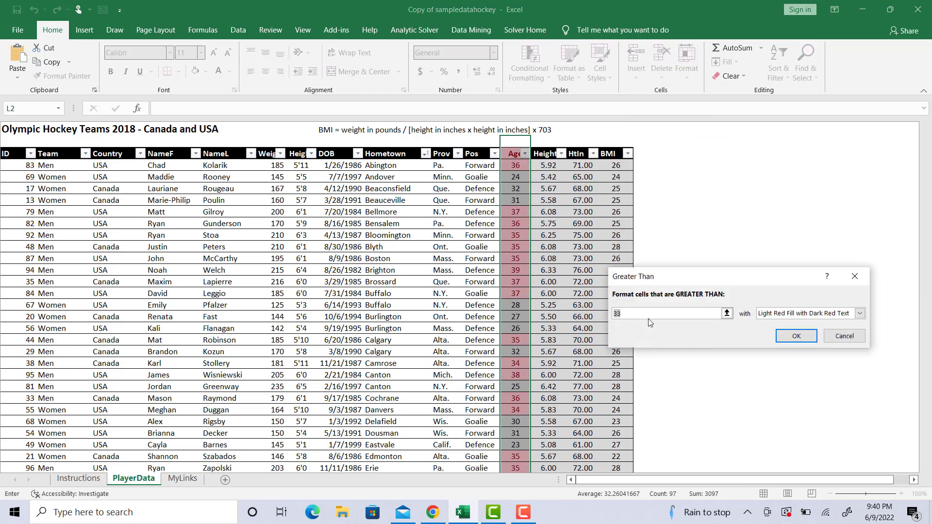
pyautogui.write('35')
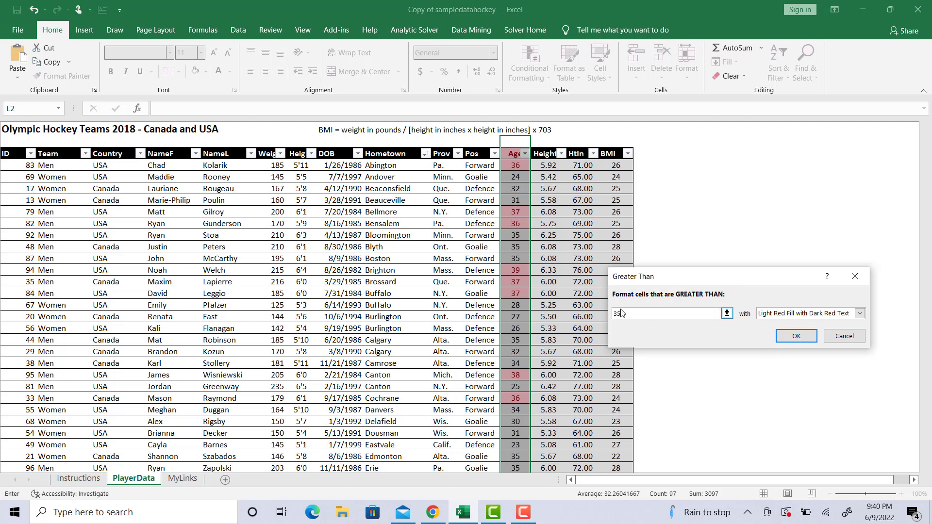
pyautogui.click(796, 336)
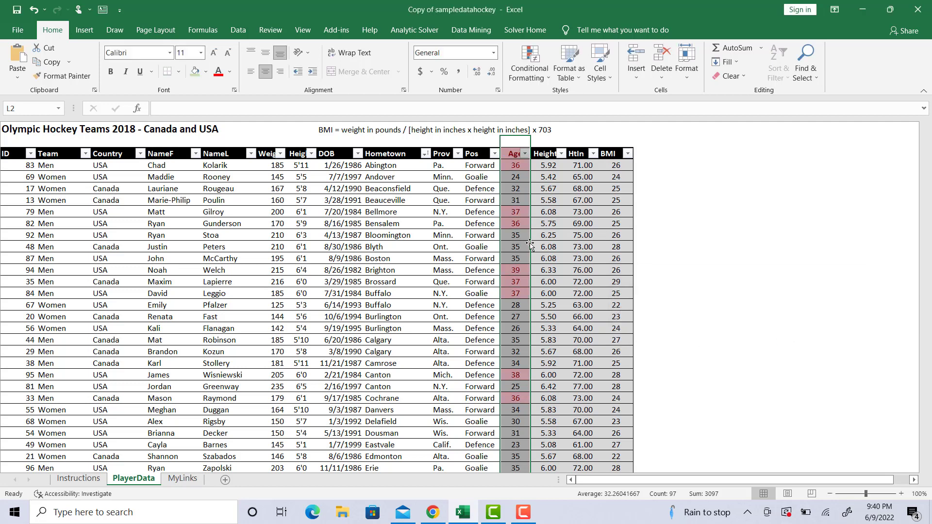
pyautogui.moveTo(746, 191)
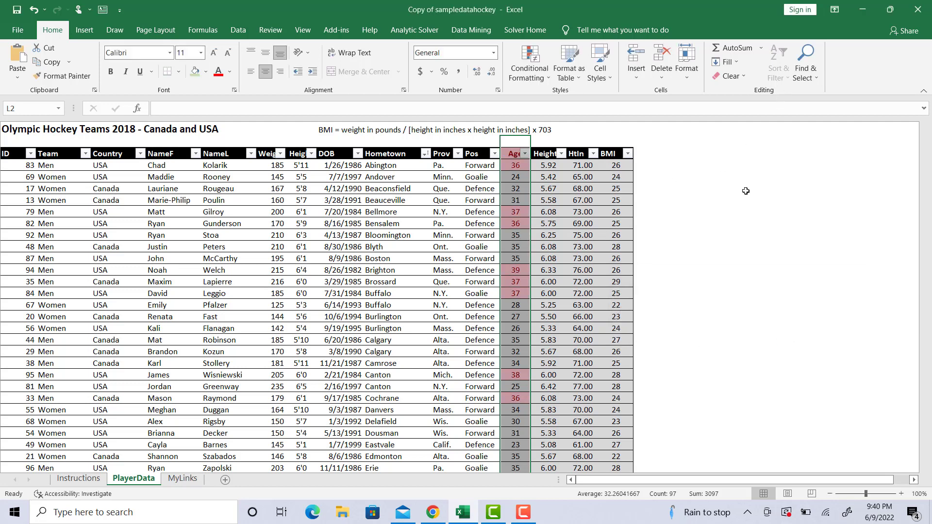
# Step: Select a table cell and open the Custom Sort dialog
pyautogui.click(515, 223)
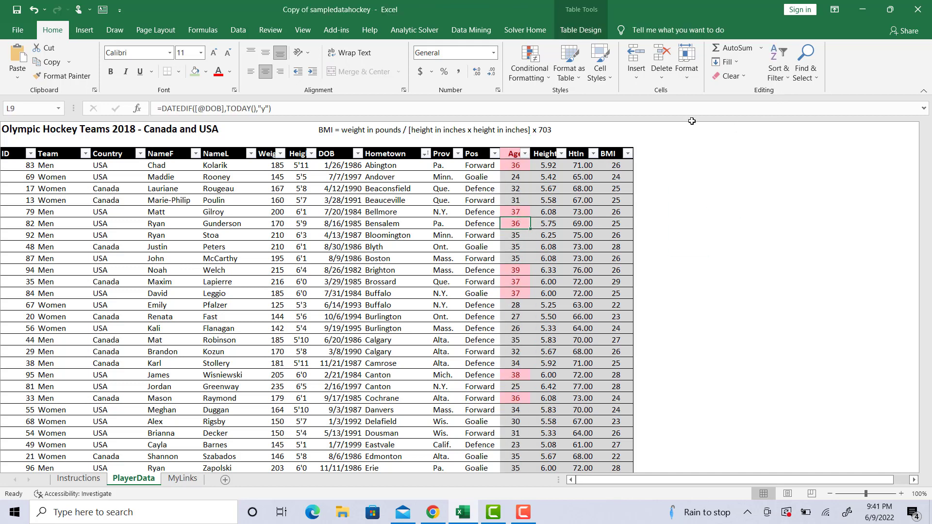
pyautogui.click(779, 61)
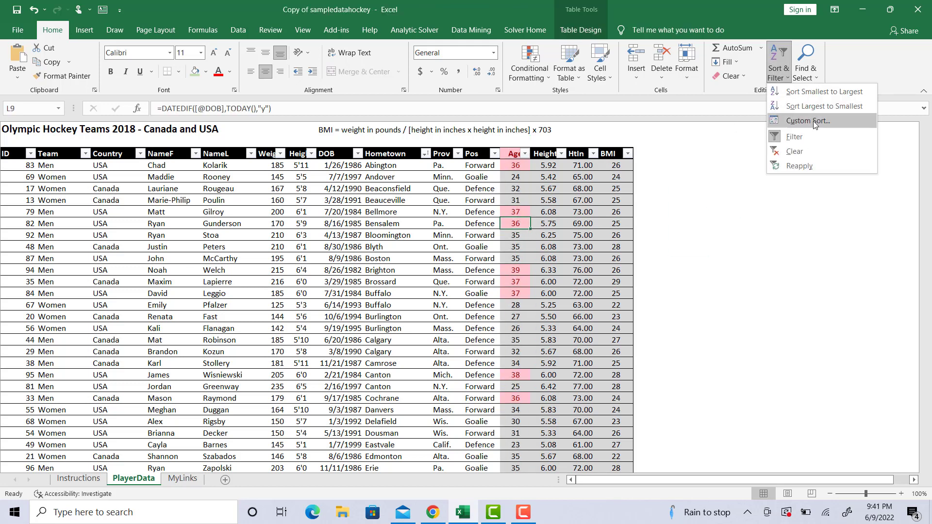
pyautogui.click(808, 121)
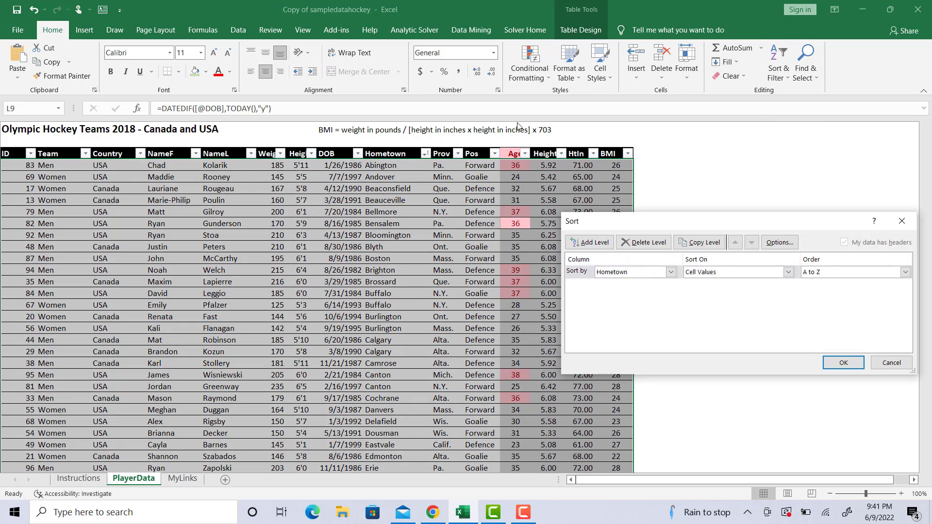
pyautogui.click(672, 272)
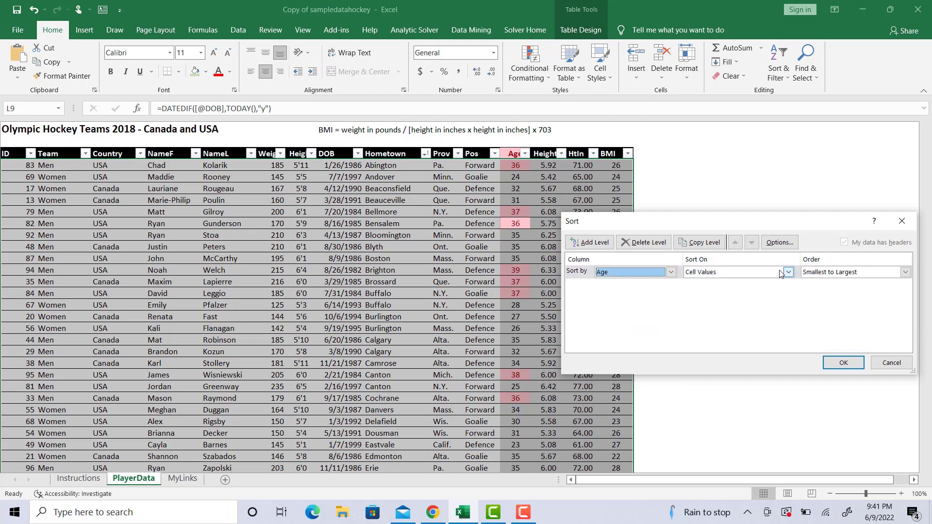
# Step: Sort Age on cell color with the pink highlight on top
pyautogui.click(789, 272)
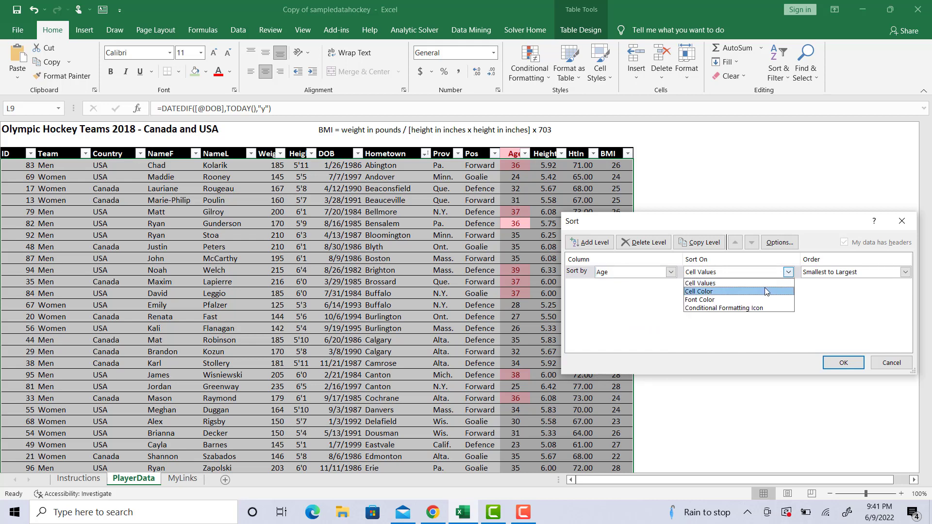
pyautogui.click(700, 291)
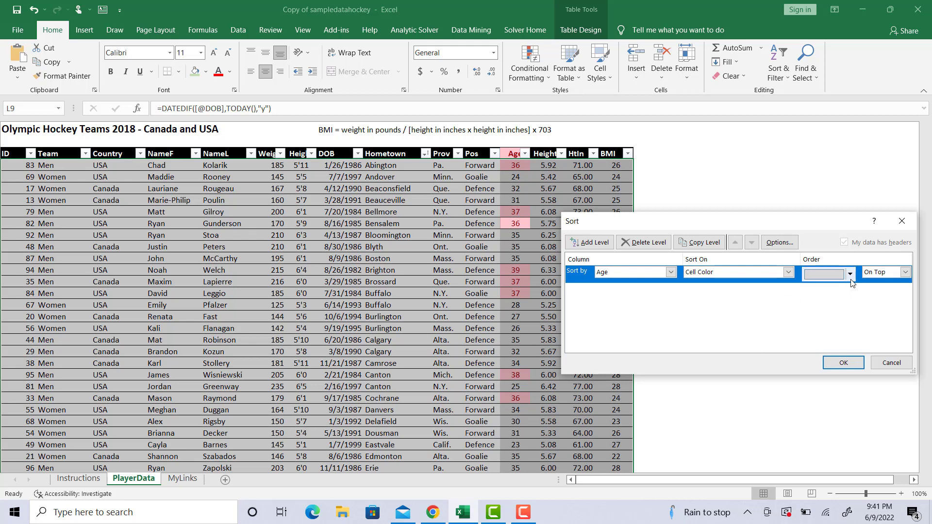
pyautogui.click(850, 274)
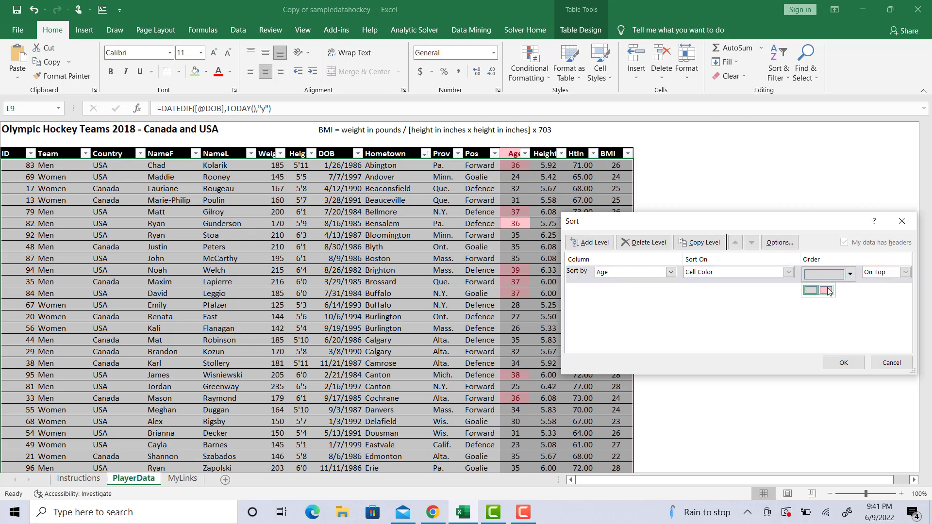
pyautogui.moveTo(826, 291)
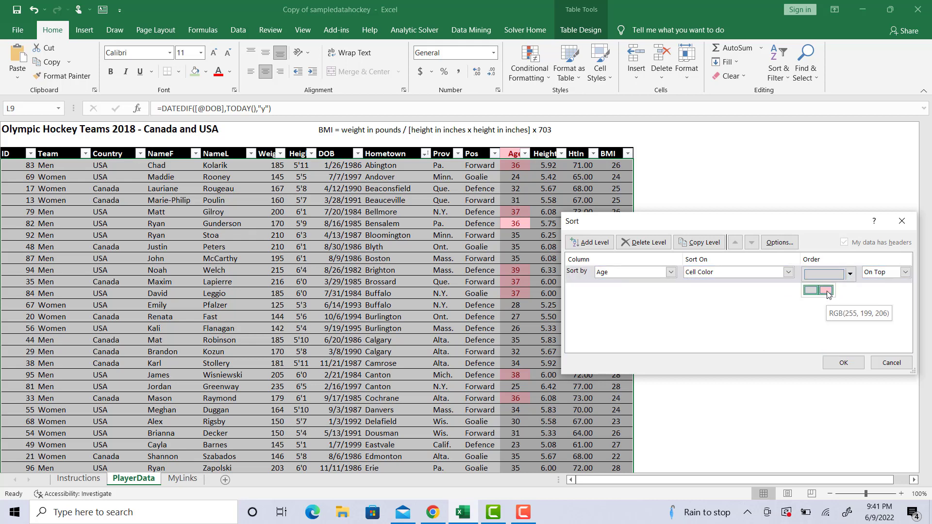
pyautogui.click(903, 272)
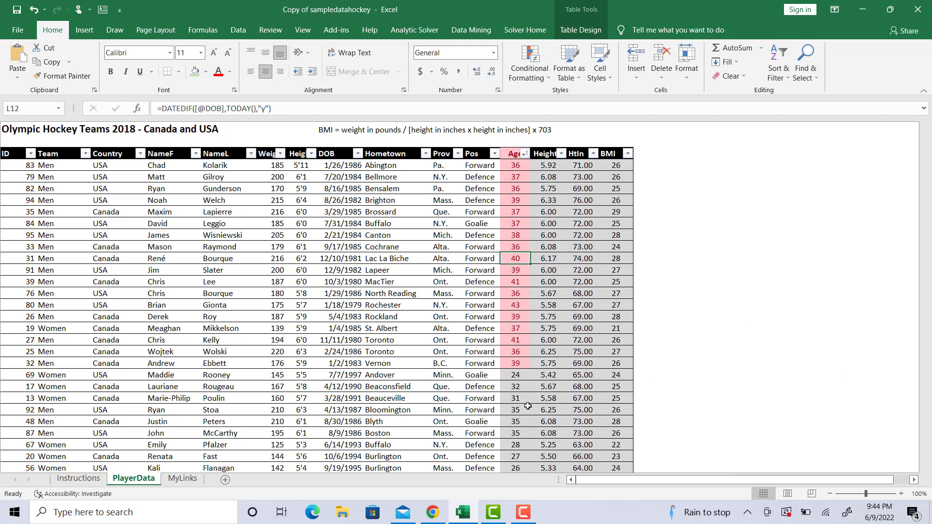
pyautogui.moveTo(514, 335)
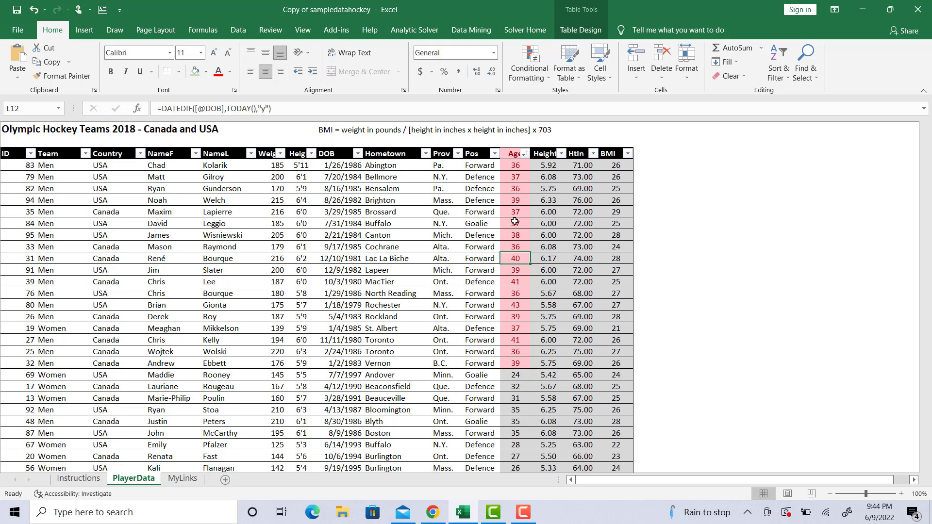
pyautogui.moveTo(525, 199)
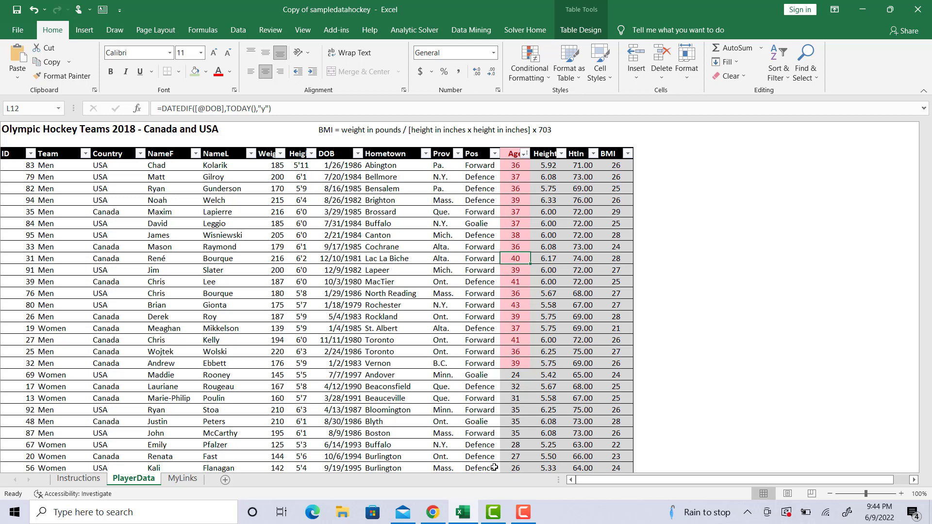
pyautogui.moveTo(541, 490)
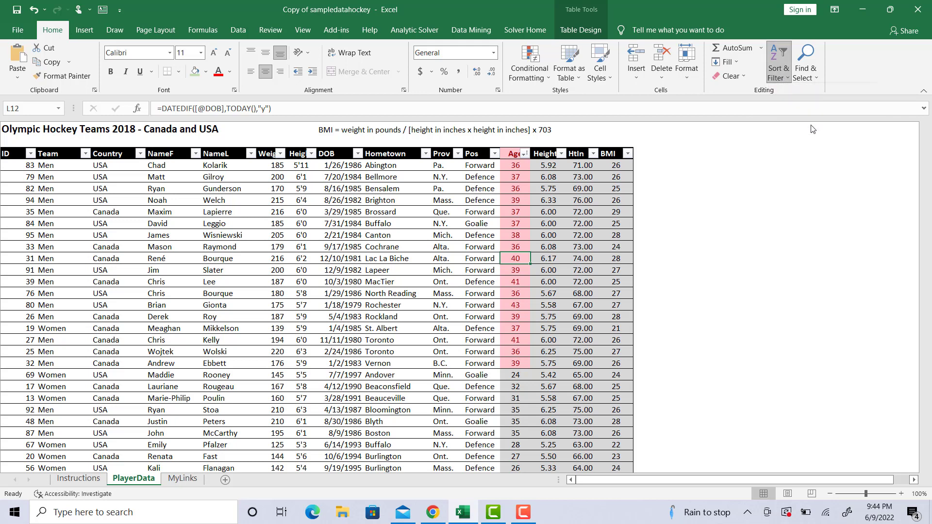
# Step: Add a second sort level by NameL after the Age color sort
pyautogui.click(779, 61)
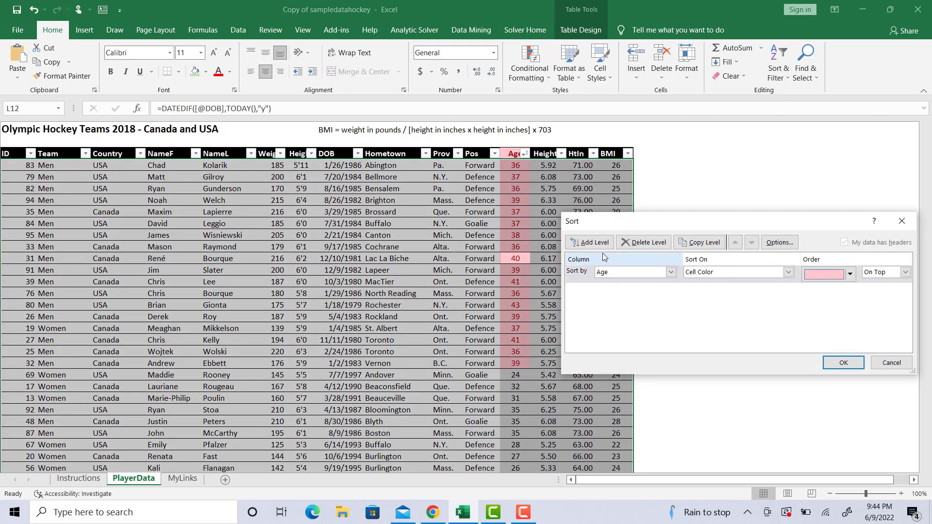
pyautogui.click(588, 242)
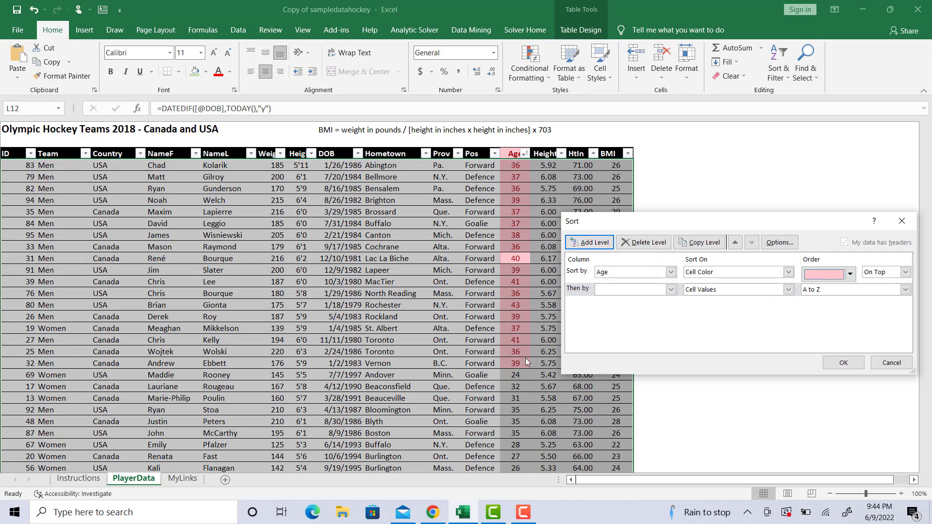
pyautogui.click(670, 289)
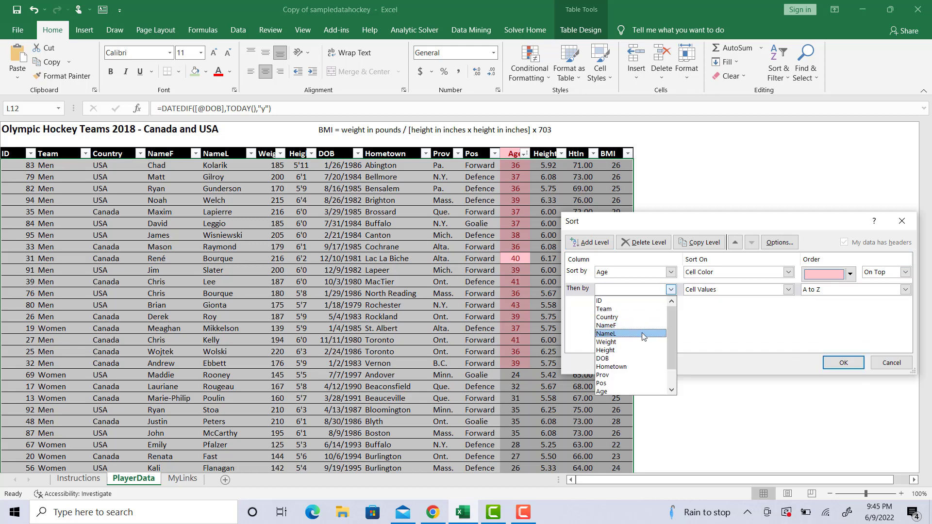
pyautogui.click(608, 334)
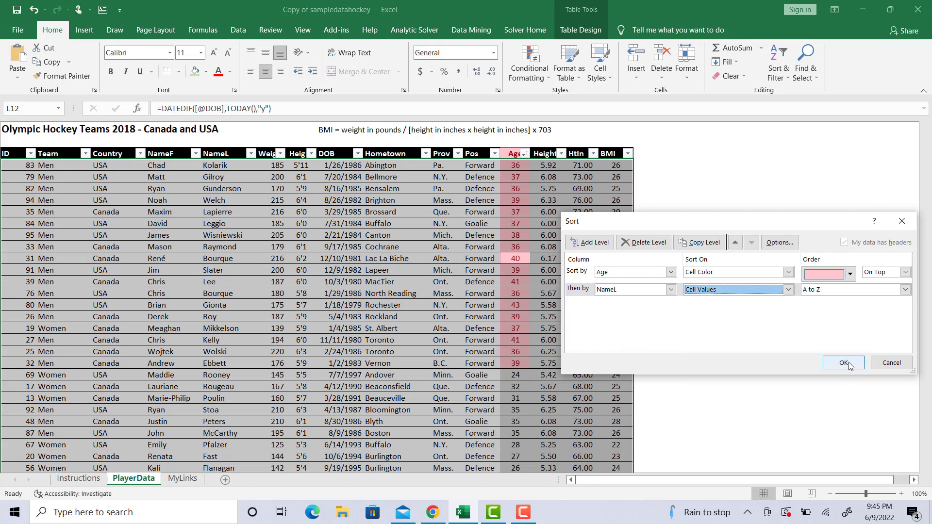
pyautogui.click(843, 363)
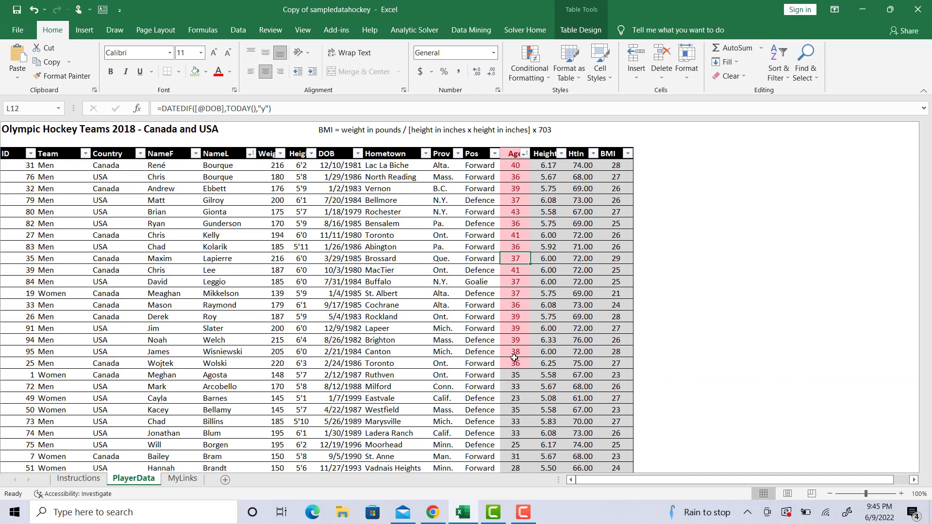
pyautogui.moveTo(110, 270)
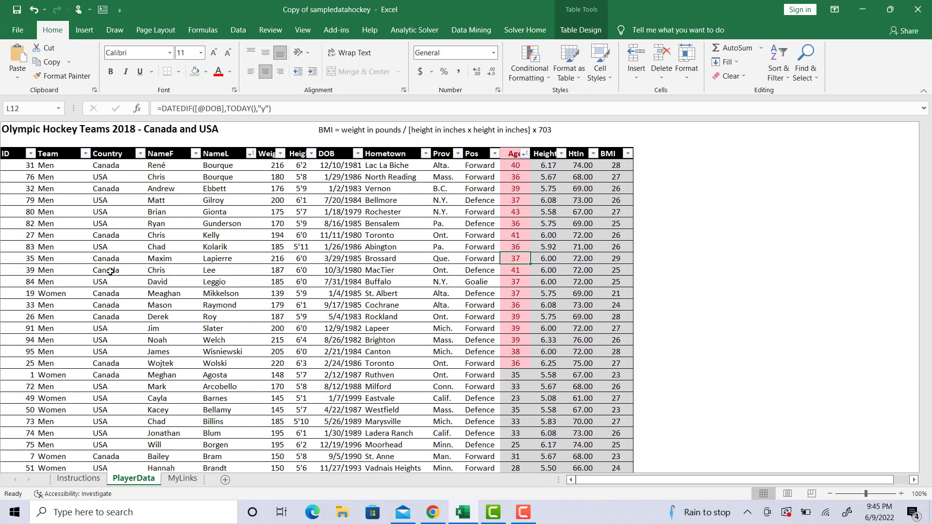
pyautogui.moveTo(179, 256)
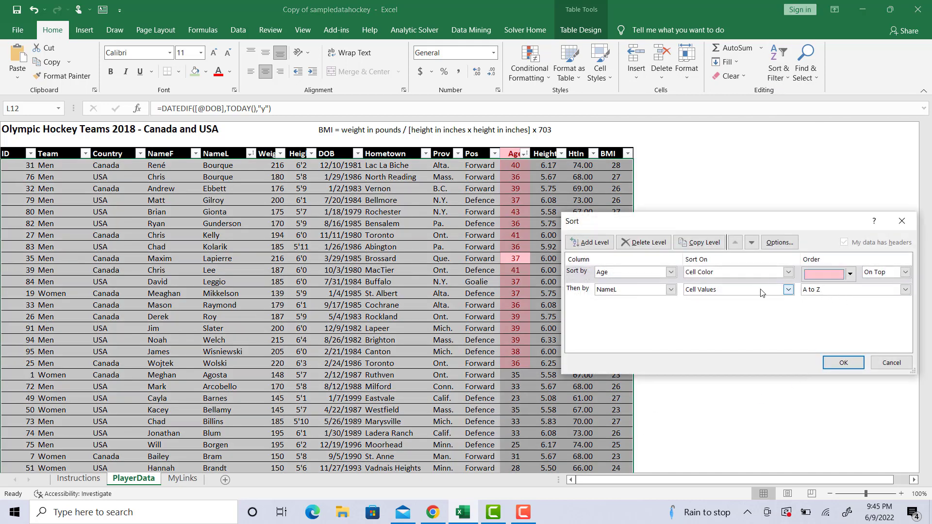
# Step: Change the second sort level to Age, smallest to largest
pyautogui.click(737, 290)
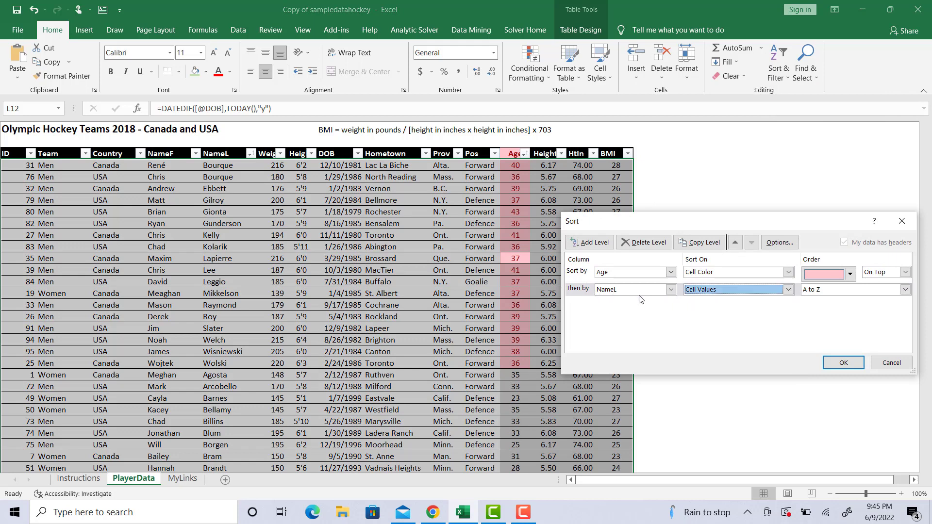
pyautogui.click(670, 290)
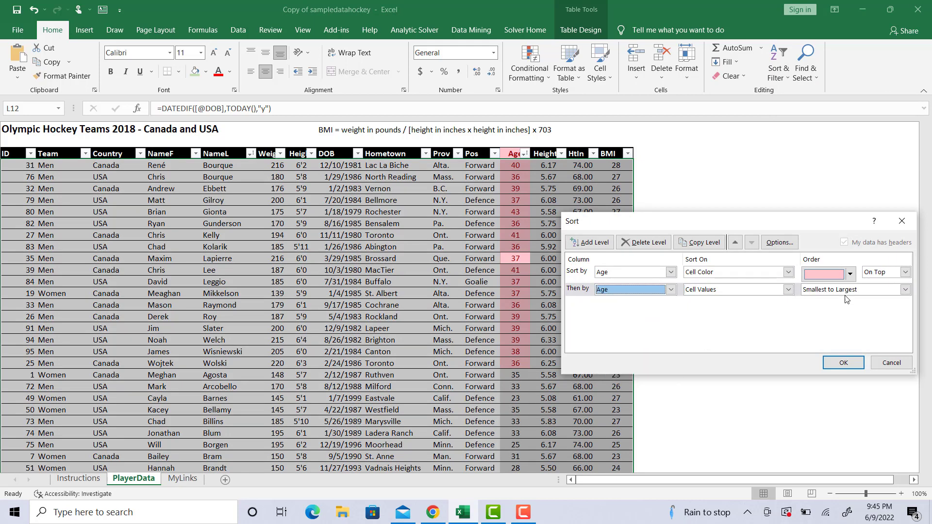
pyautogui.click(842, 363)
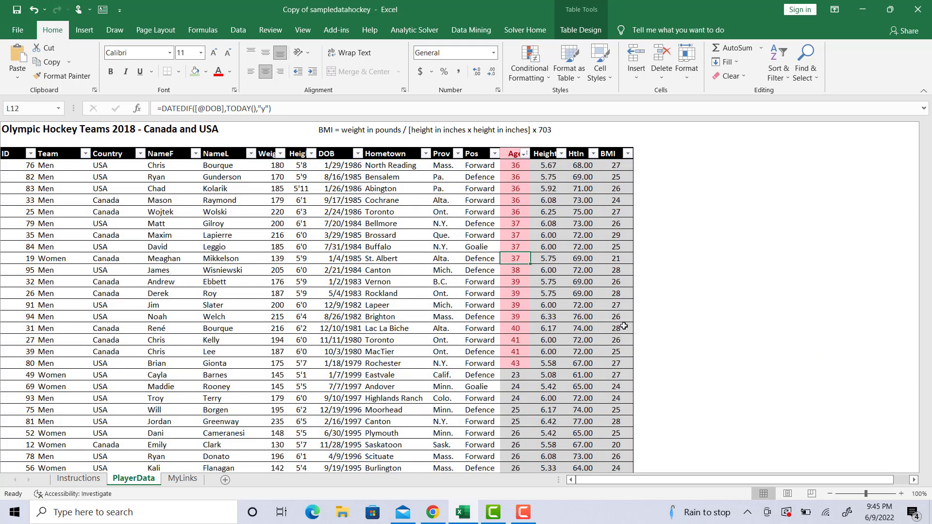
pyautogui.moveTo(514, 165)
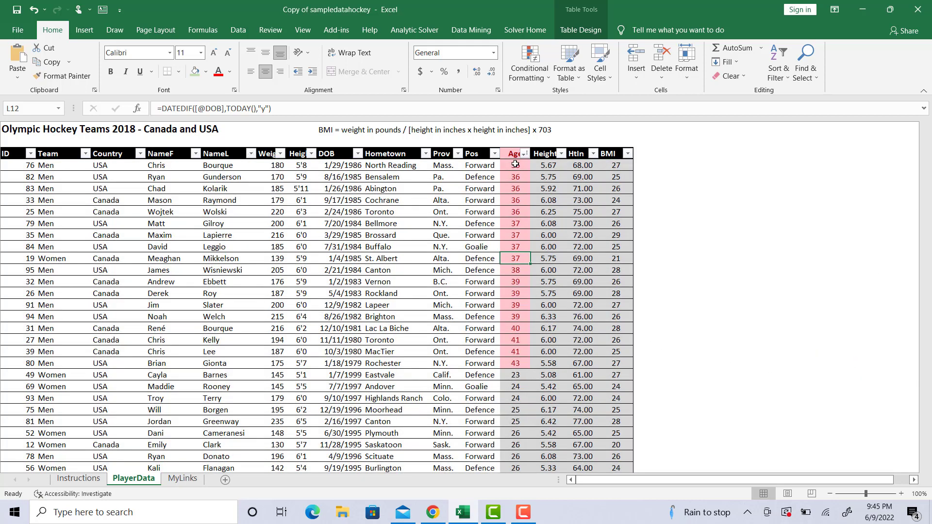
pyautogui.moveTo(525, 183)
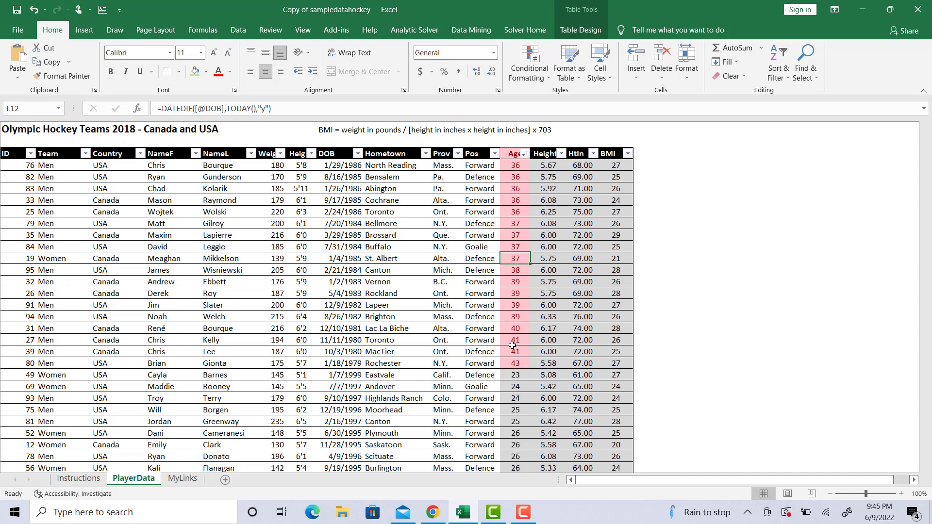
pyautogui.scroll(-3)
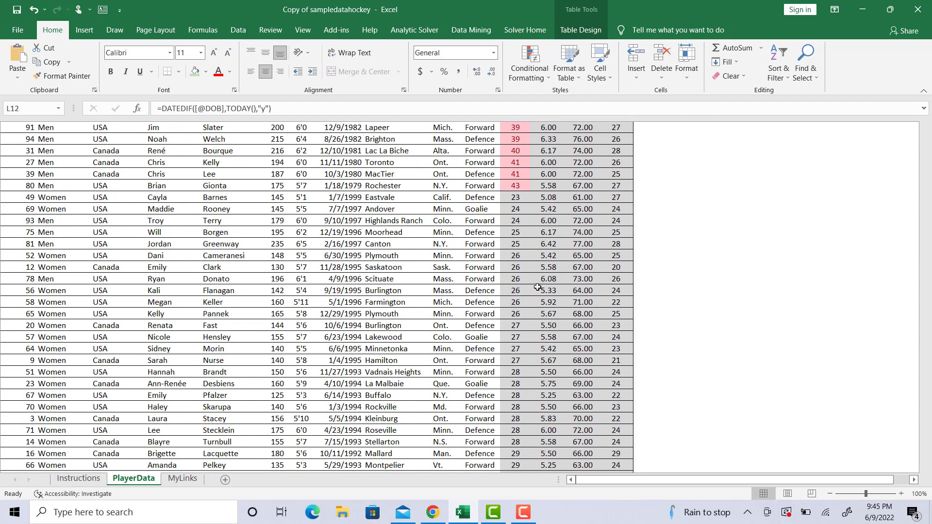